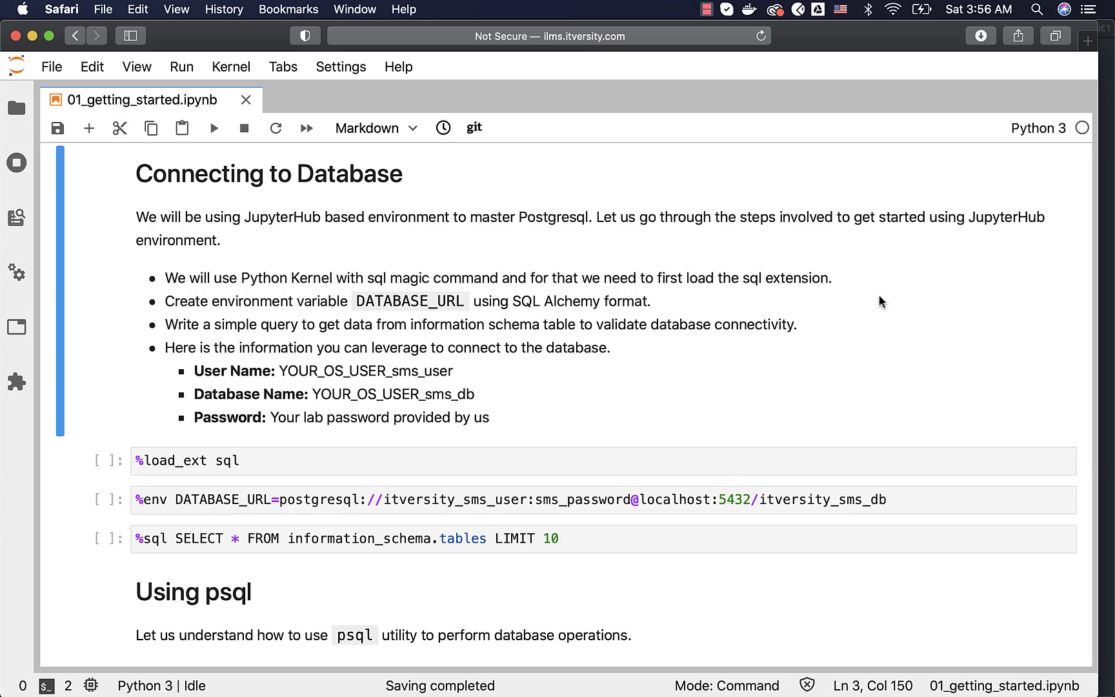
mouse_move(194, 128)
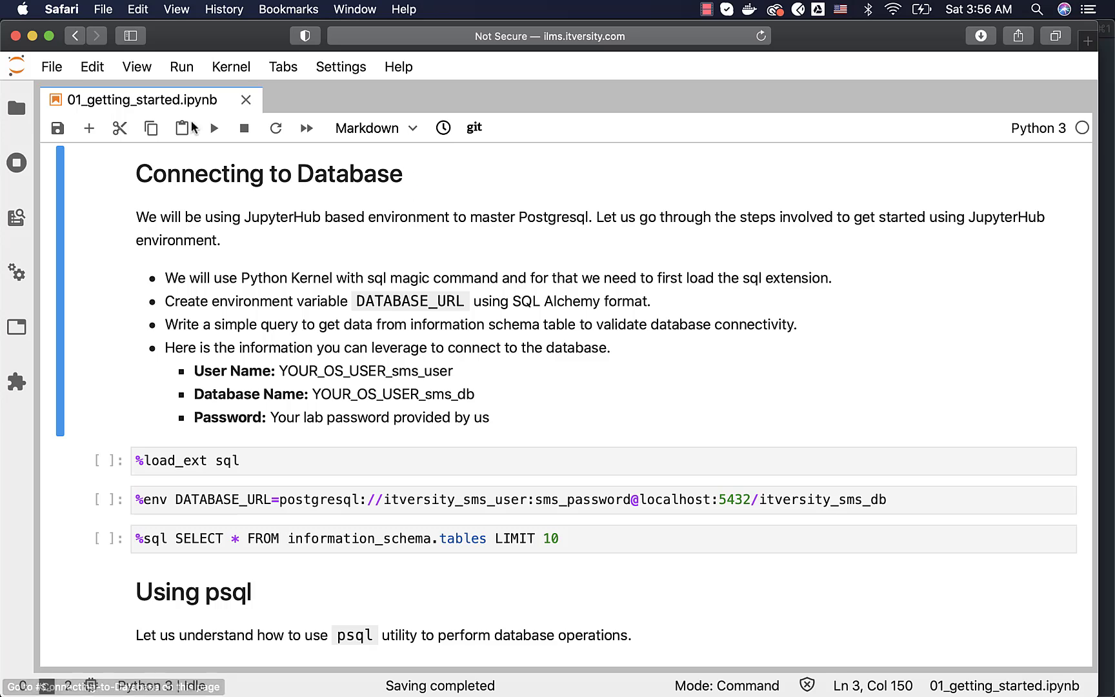
Create notebook Untitled2 on the Python 3 kernel
left_click(51, 66)
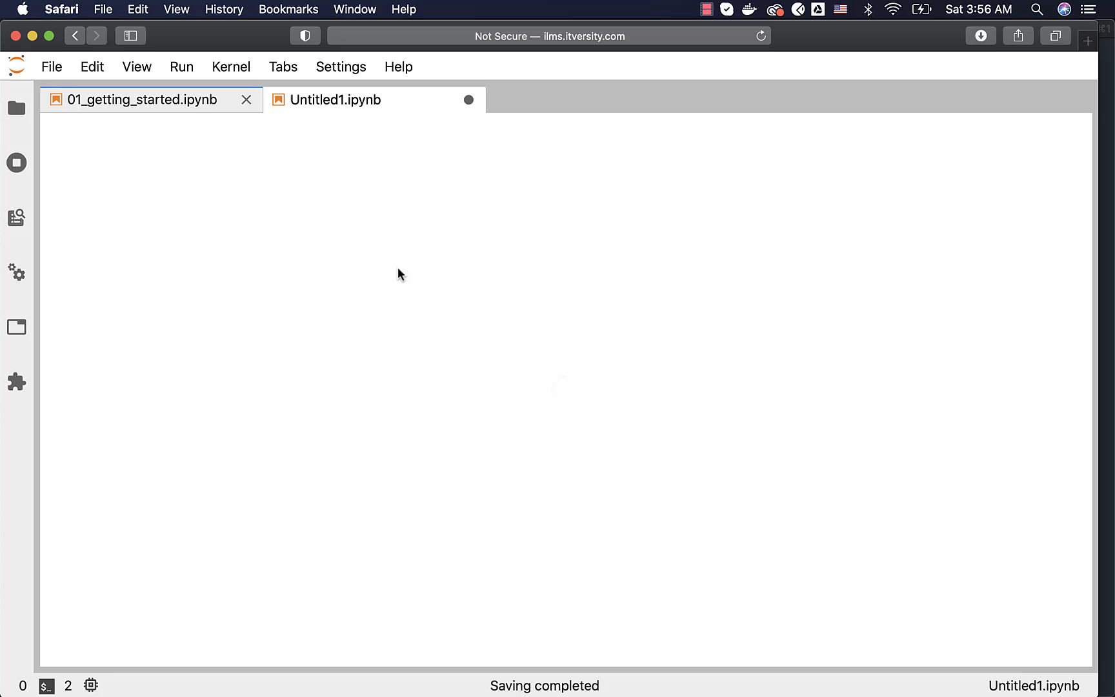
left_click(51, 66)
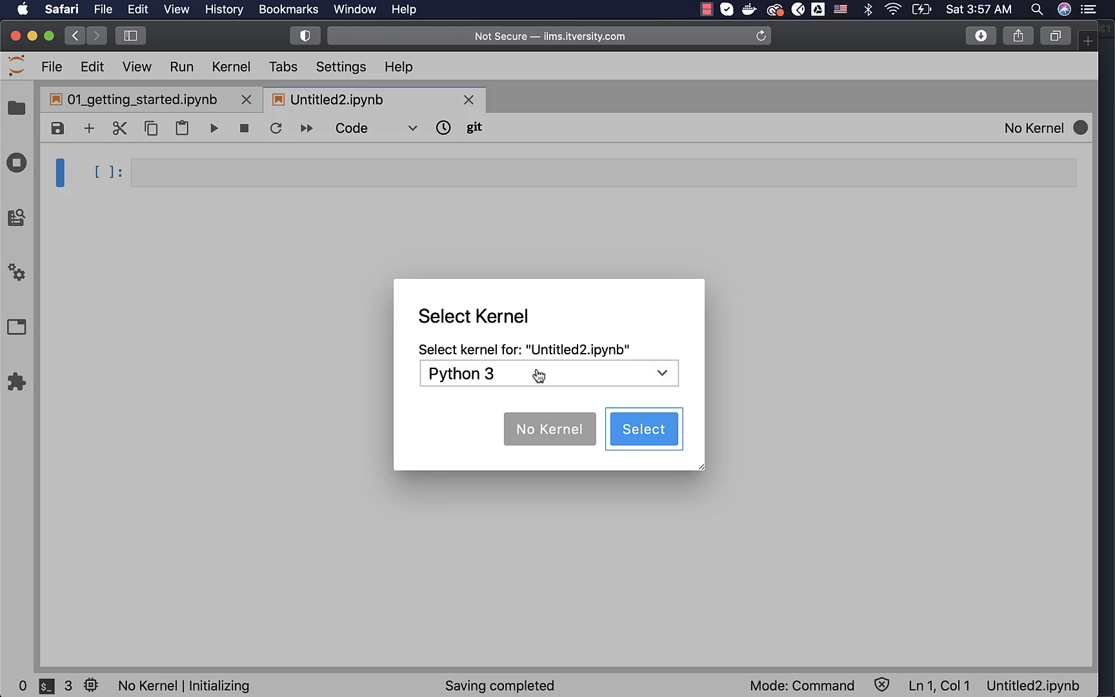
mouse_move(642, 429)
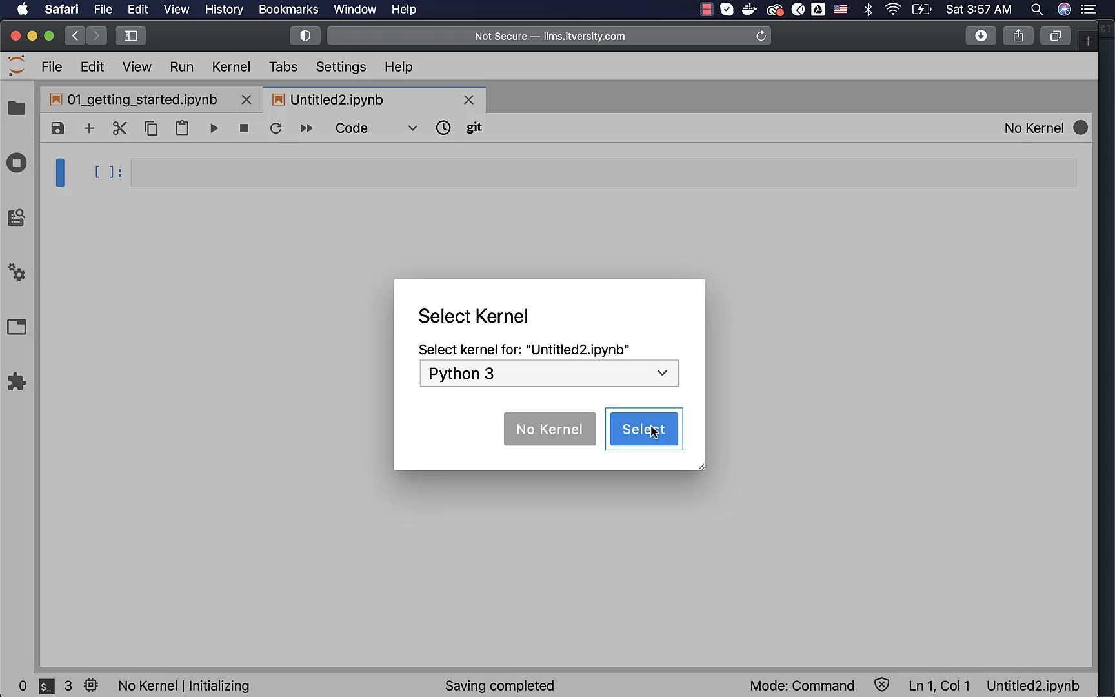
left_click(643, 429)
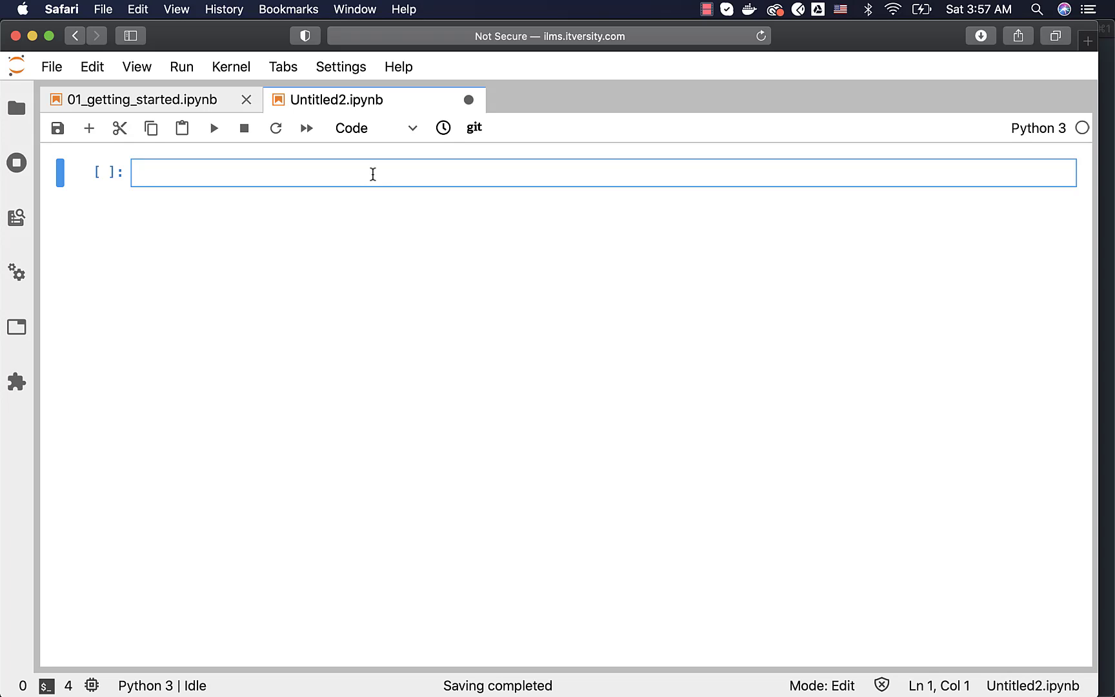
Switch to 01_getting_started.ipynb and select its DATABASE_URL cell
left_click(135, 100)
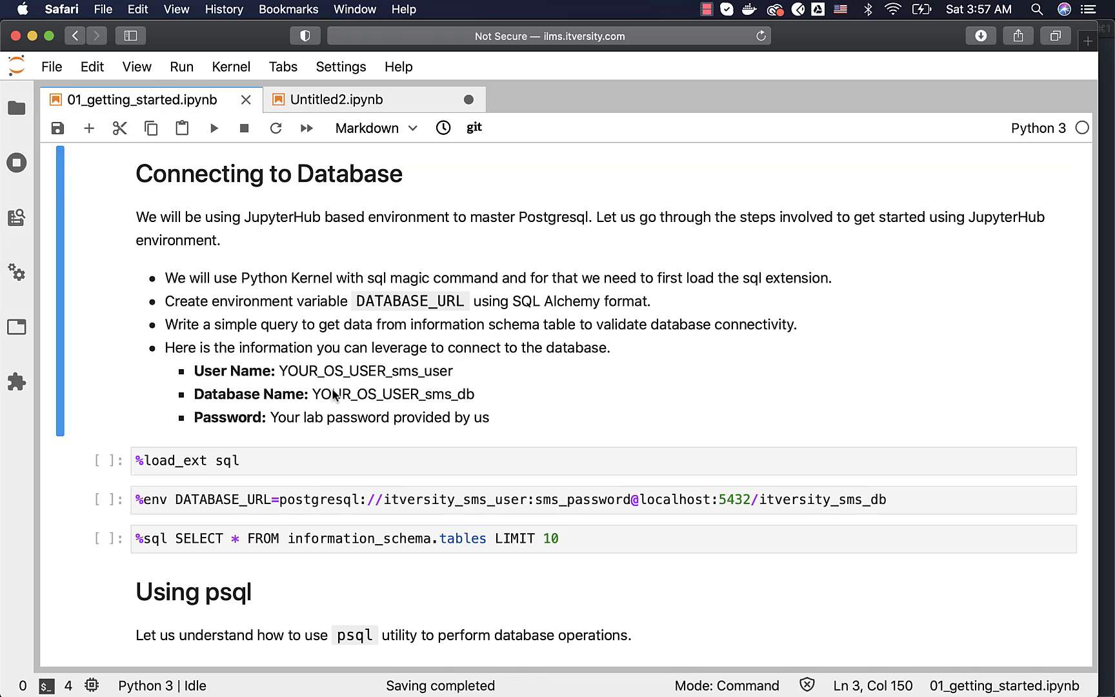
mouse_move(185, 490)
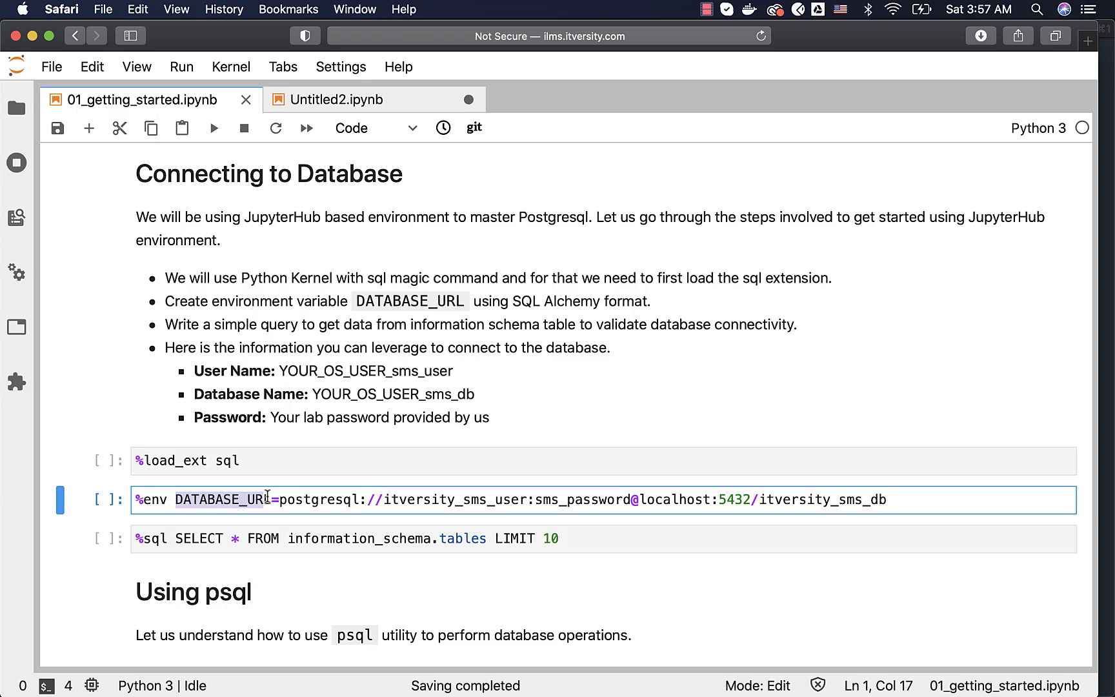
mouse_move(386, 476)
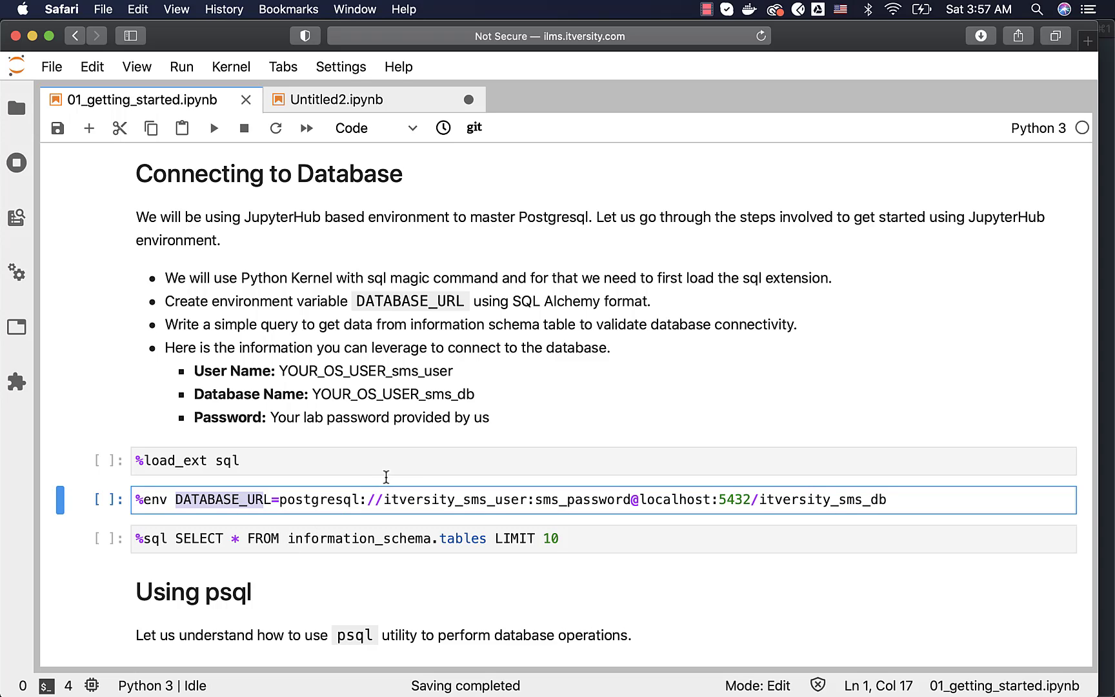
left_click(426, 406)
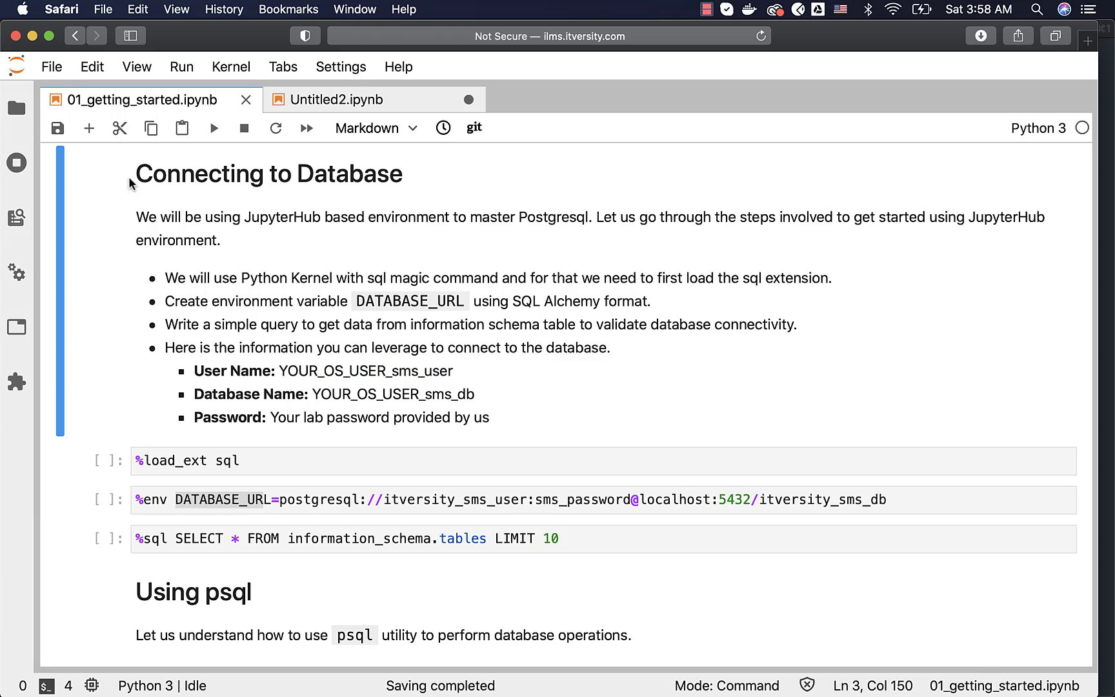
left_click(51, 66)
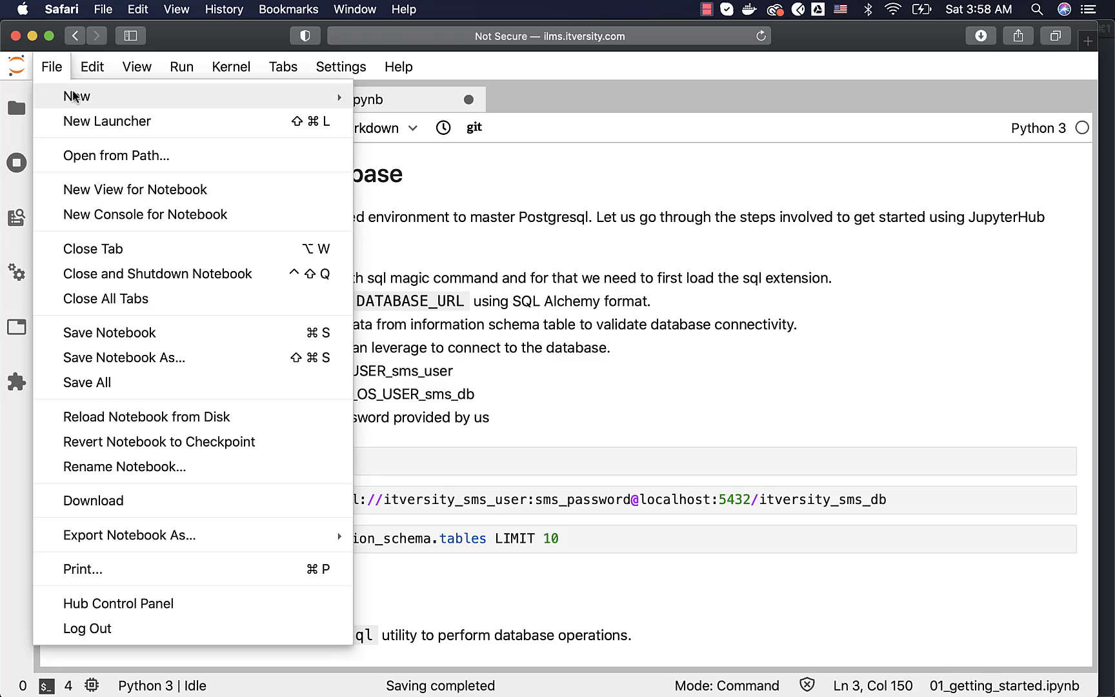
left_click(76, 96)
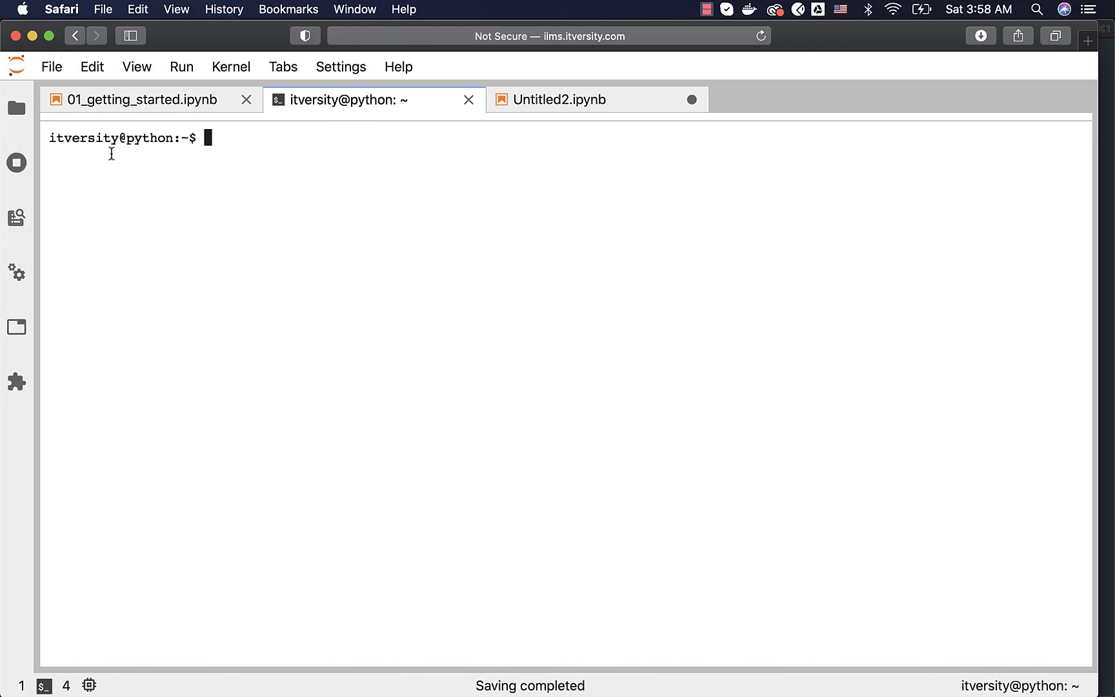
double_click(85, 138)
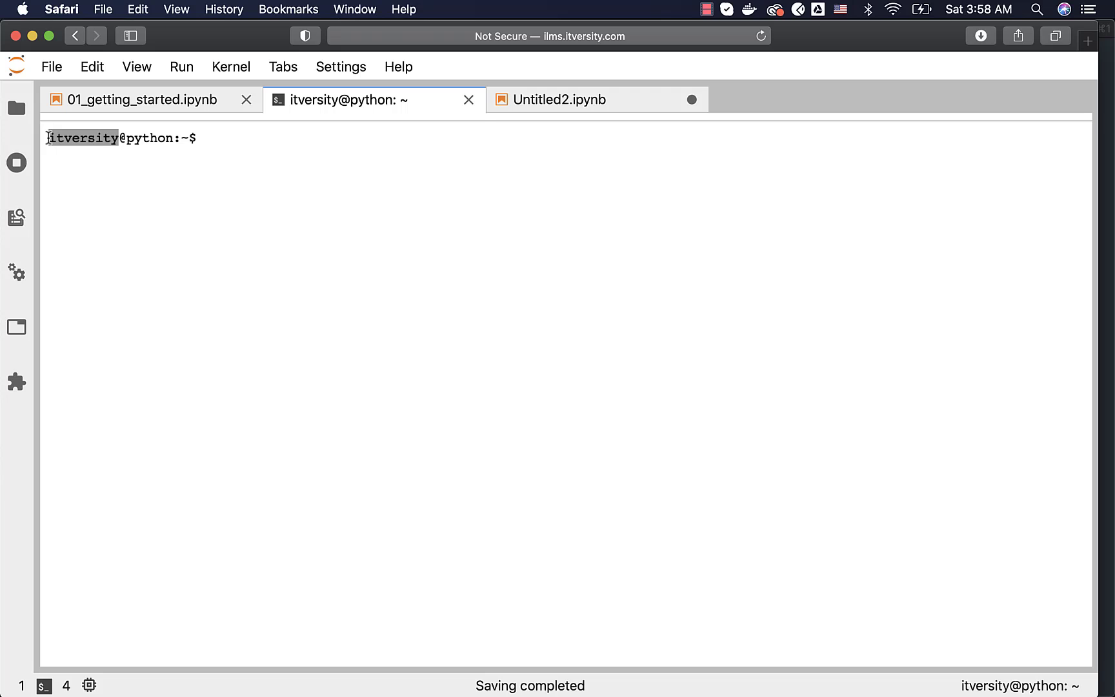
left_click(468, 99)
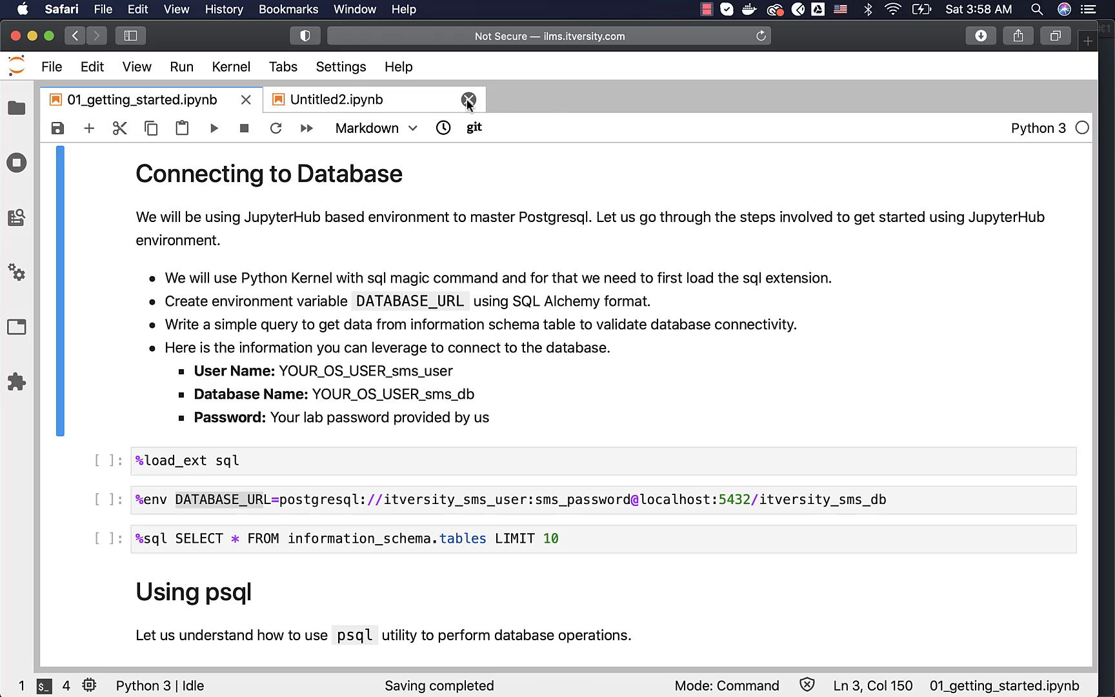
Close Untitled2.ipynb and run the %load_ext sql cell
left_click(468, 99)
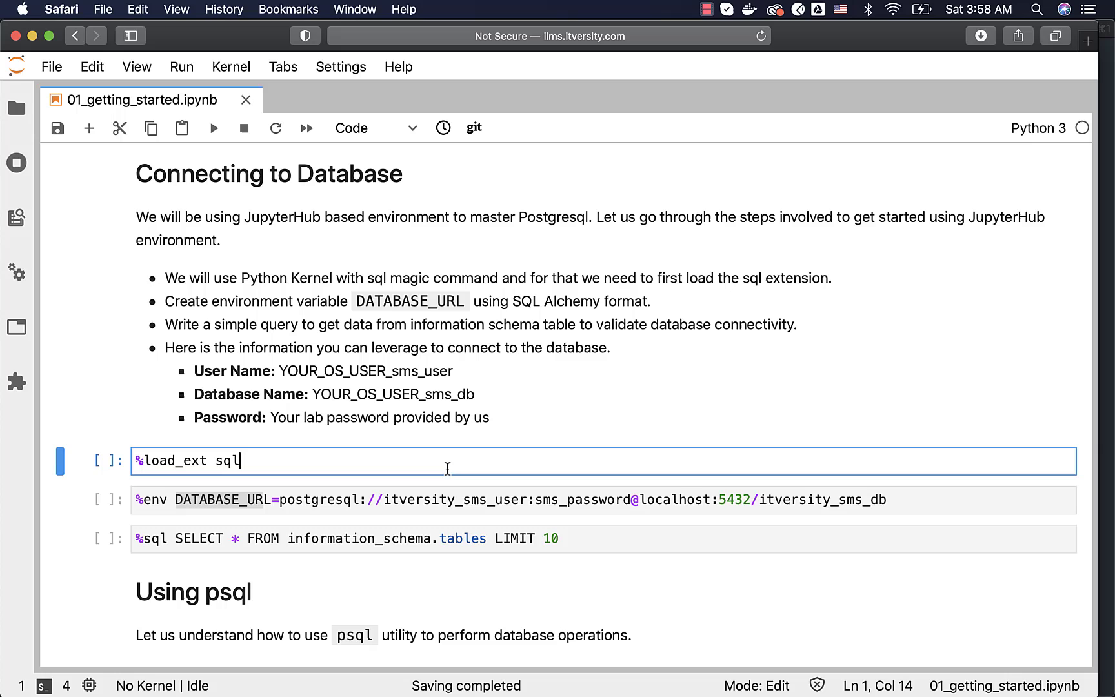
left_click(503, 500)
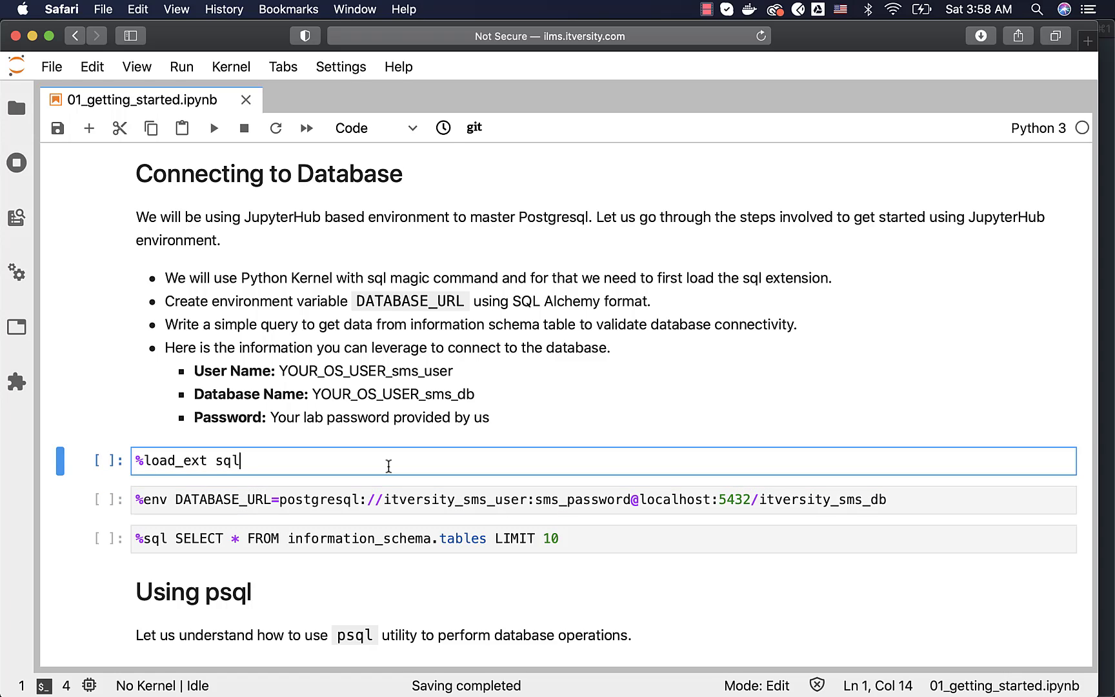
key("shift+Return")
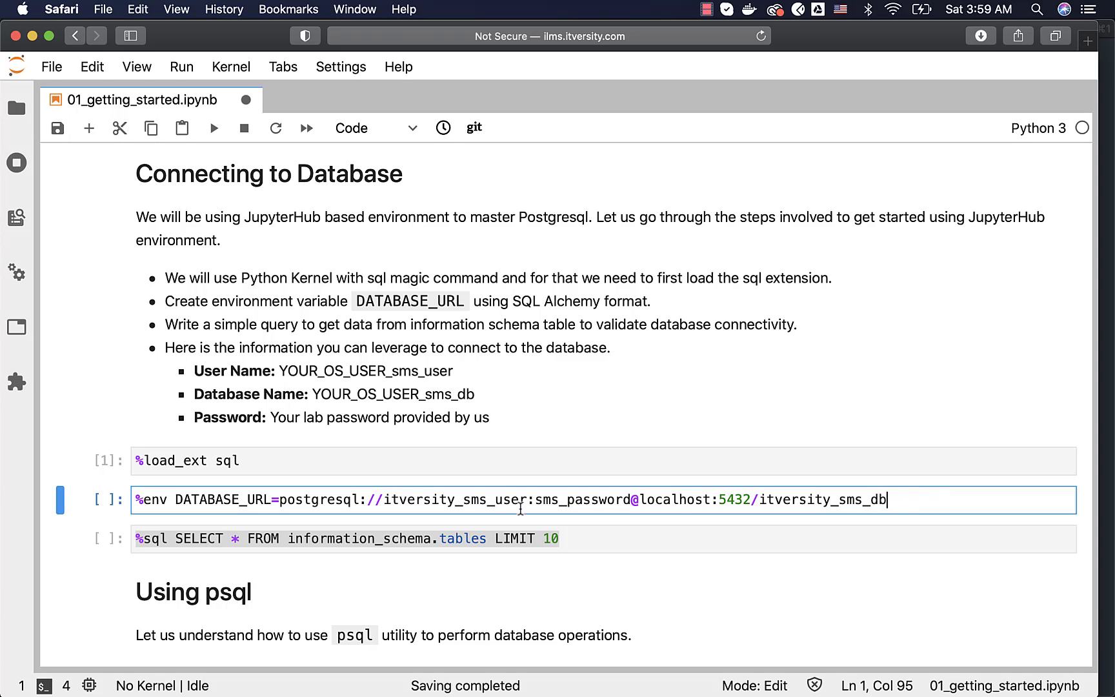
left_click(353, 499)
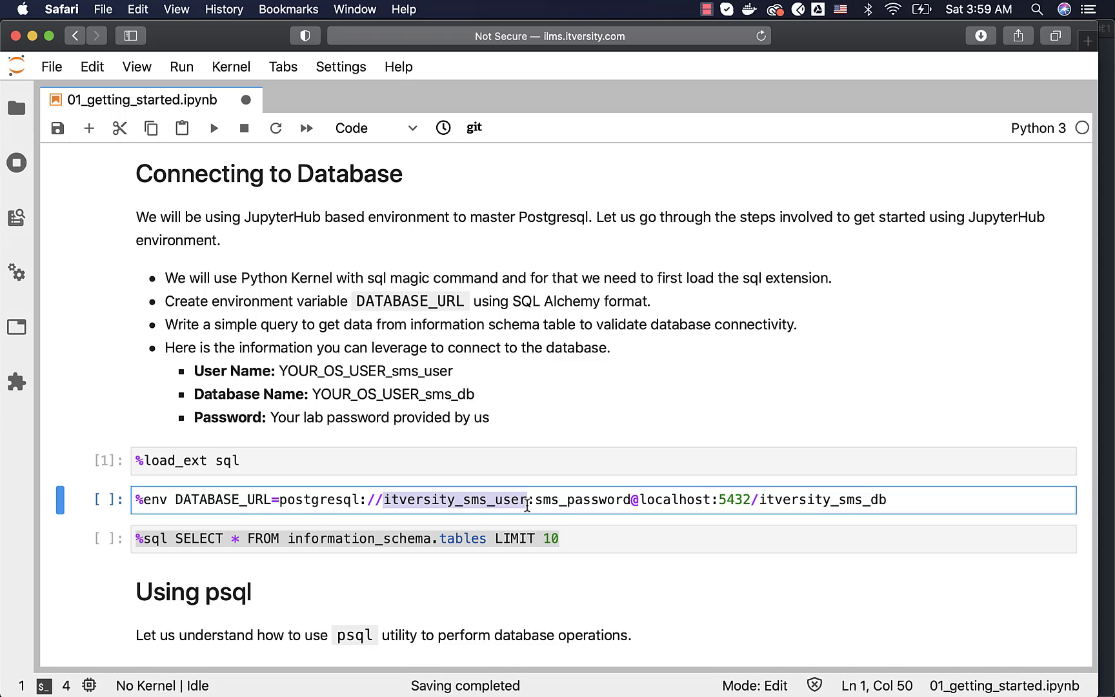
mouse_move(472, 500)
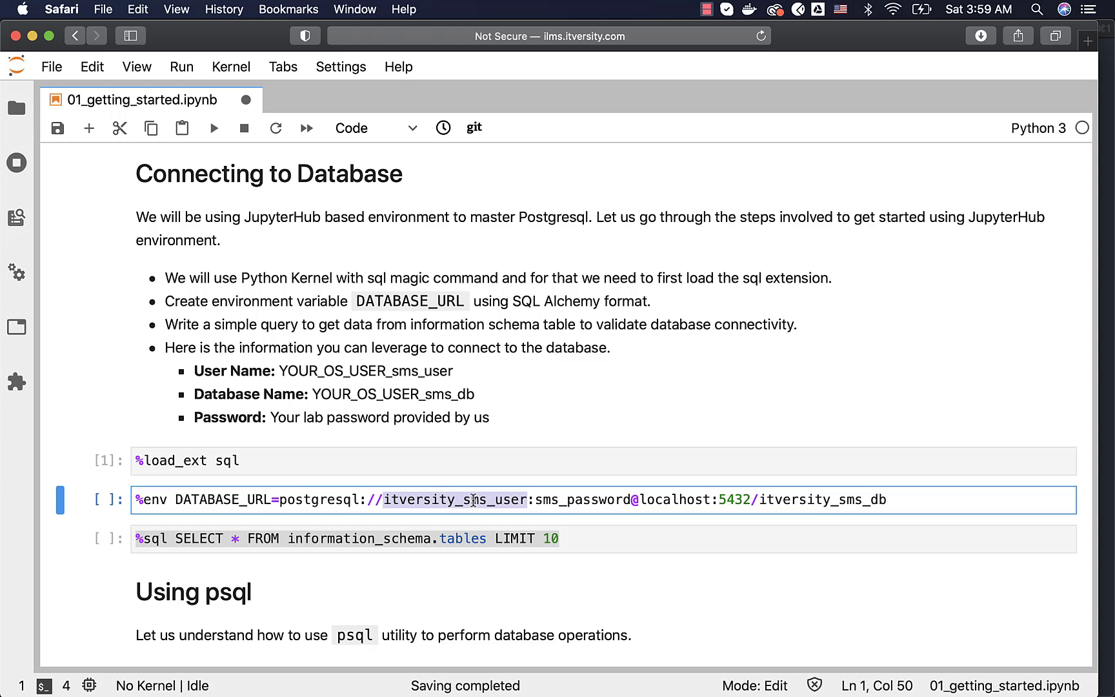
left_click(459, 499)
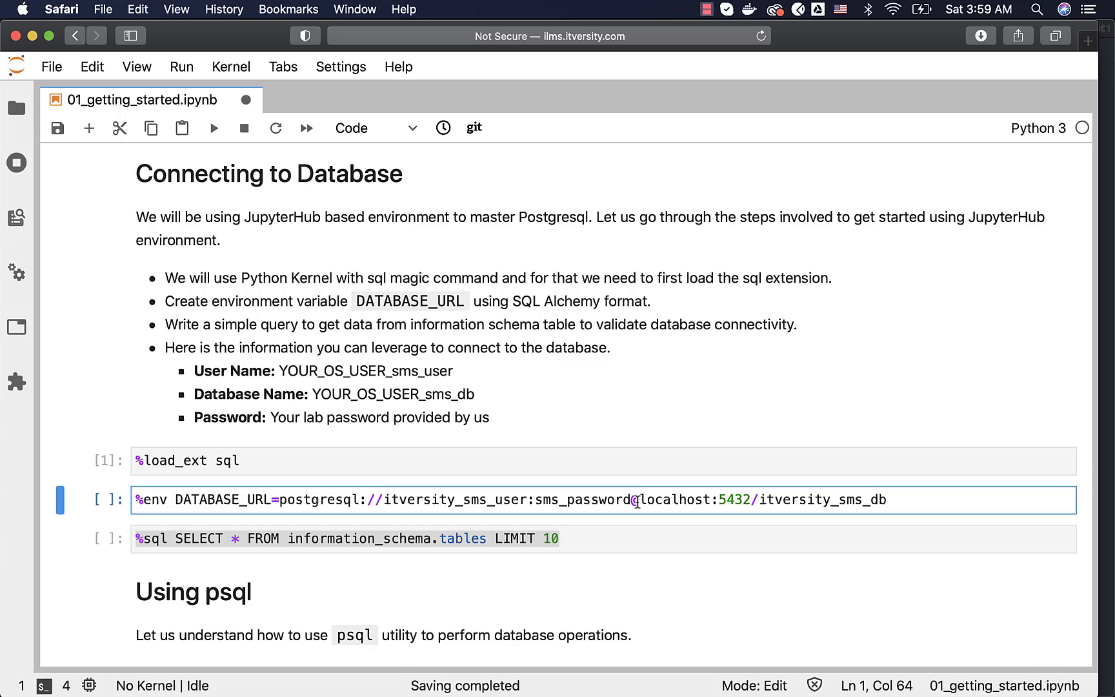
left_click(718, 500)
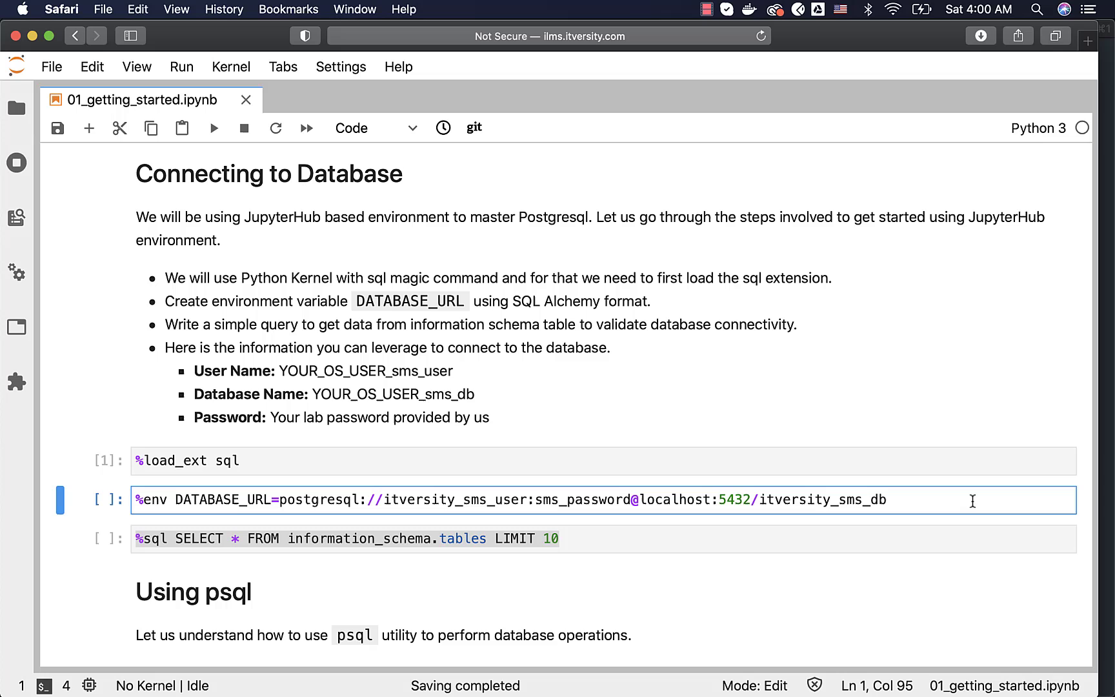
Run the %env DATABASE_URL and %sql information_schema cells, then view the 10-row result
key("shift+Return")
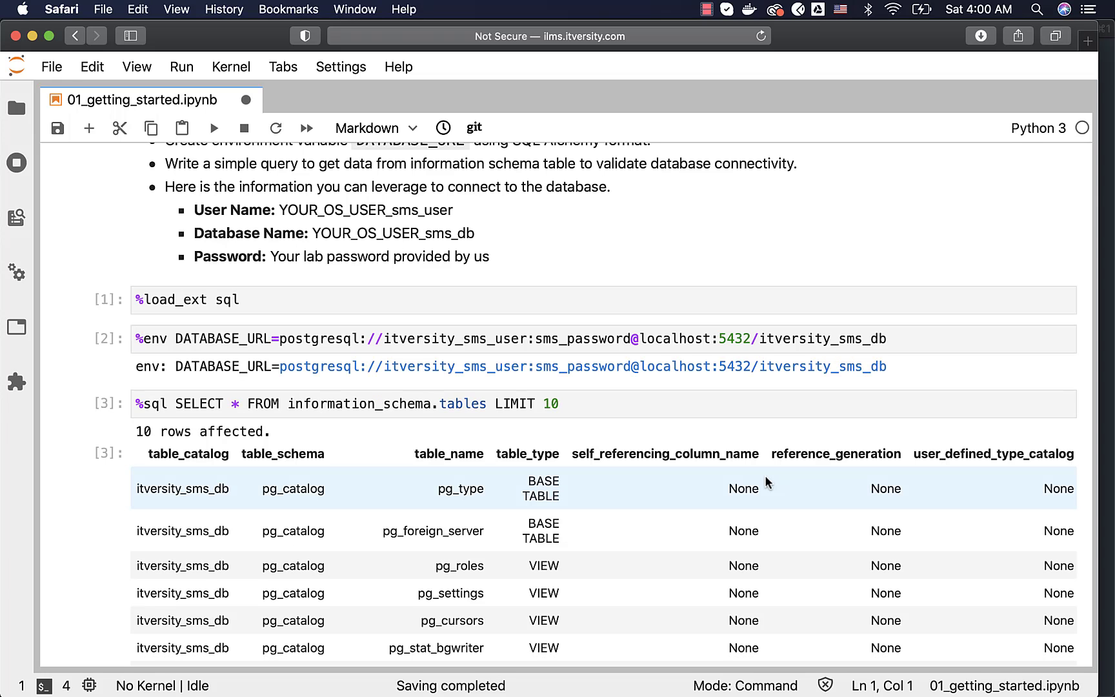
scroll("down", 3)
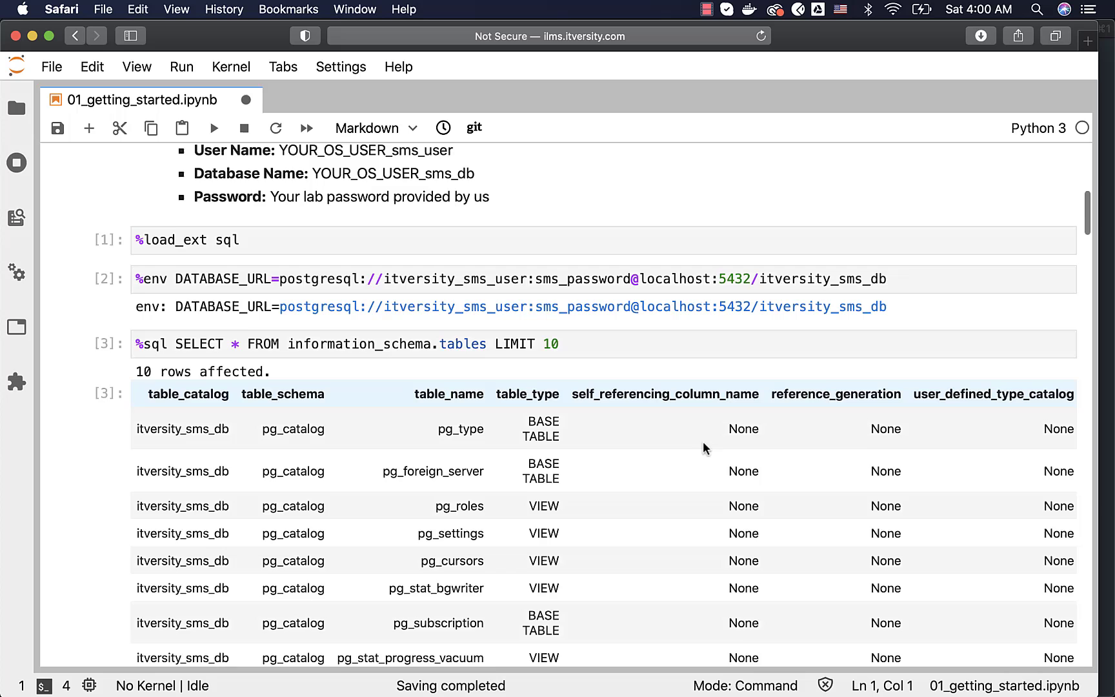
scroll("down", 3)
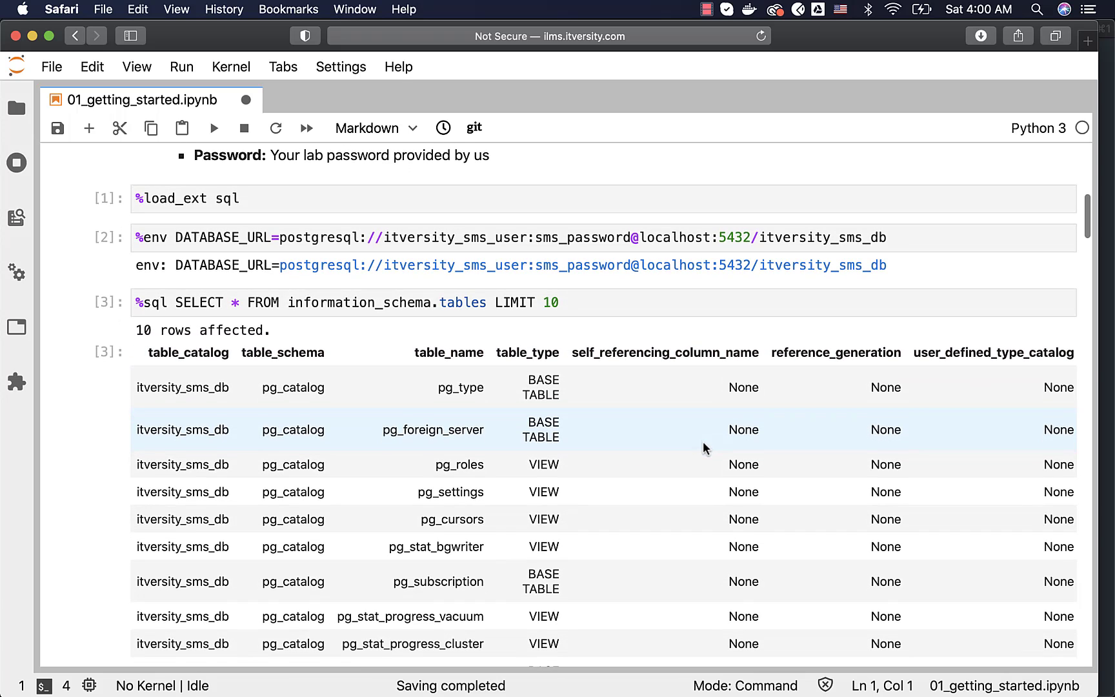
scroll("up", 3)
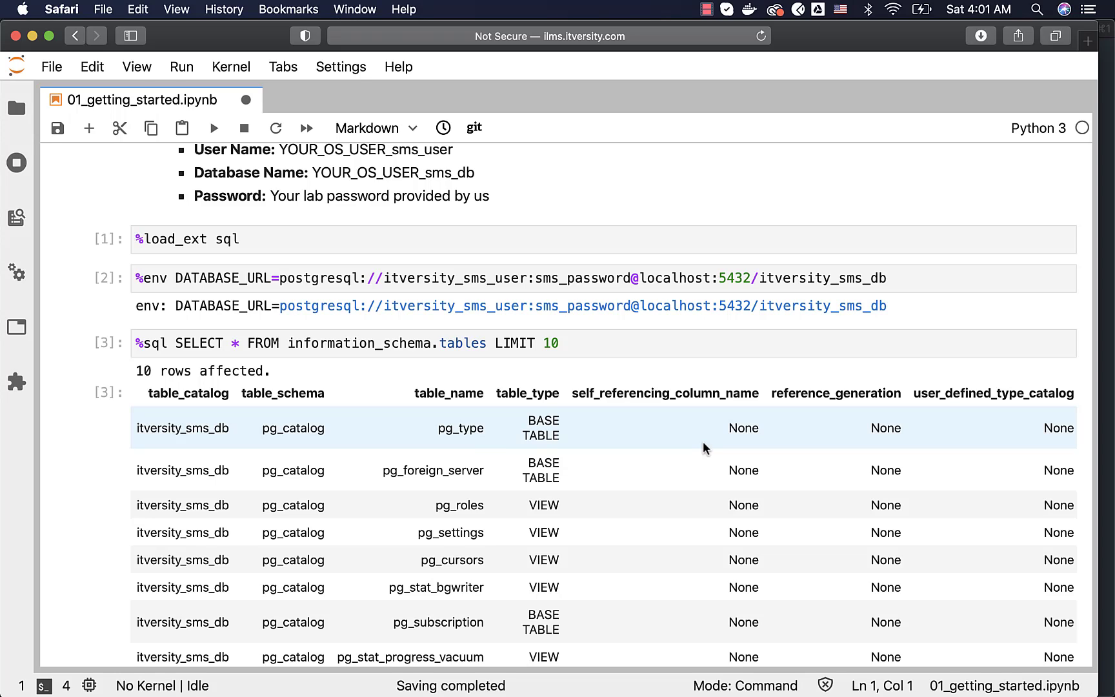
mouse_move(653, 347)
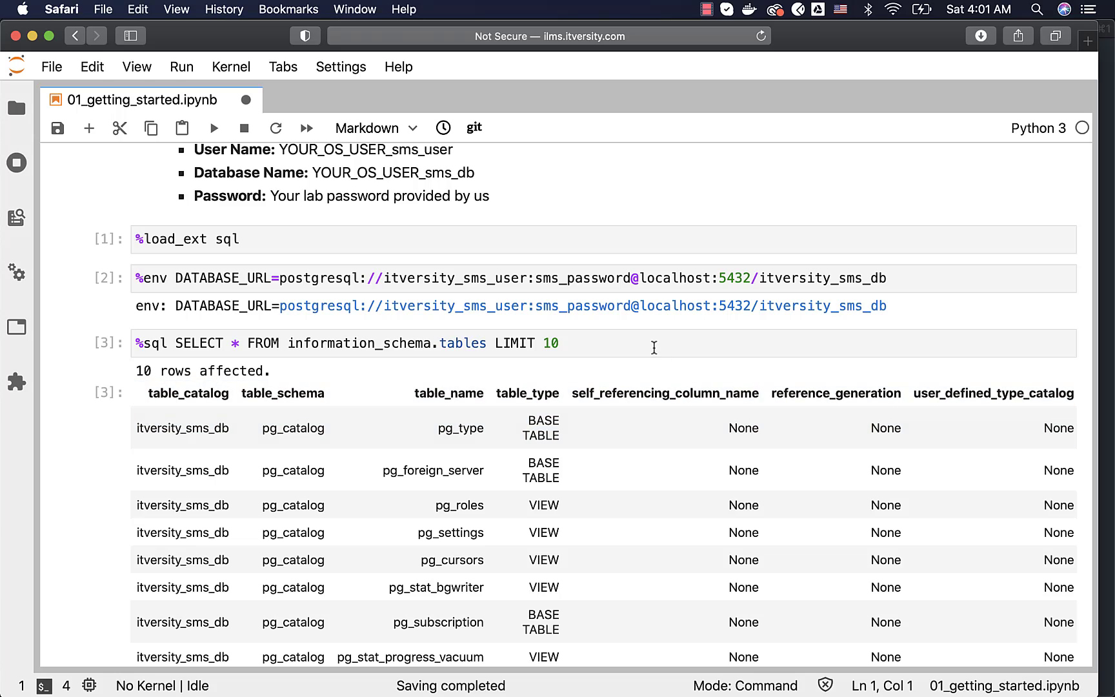